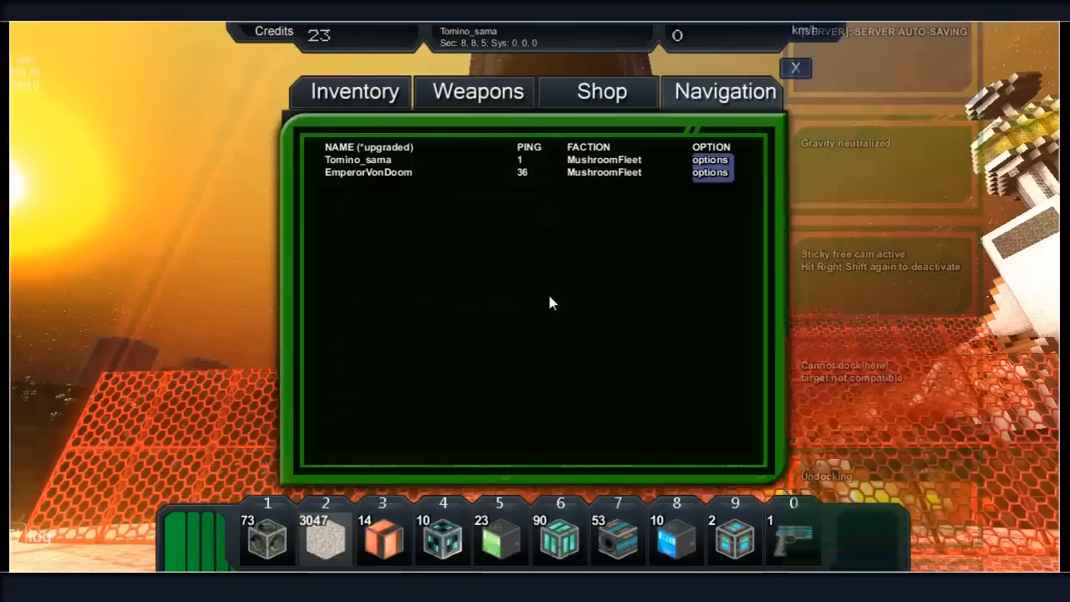
Show the Navigation tab listing nearby ships, the planet and the astronaut with distances.
left_click(722, 91)
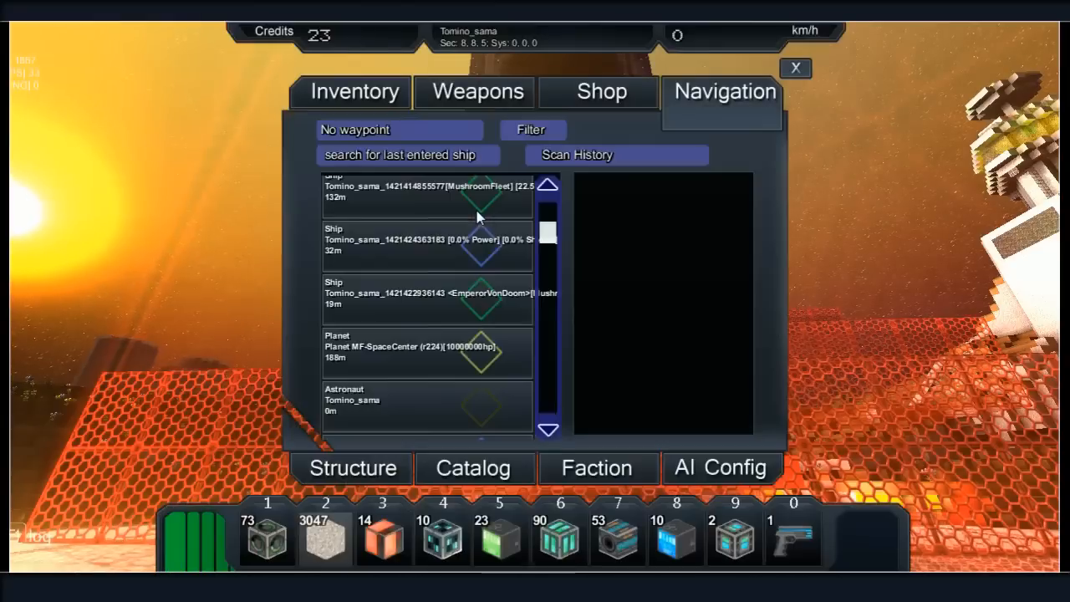
left_click(795, 67)
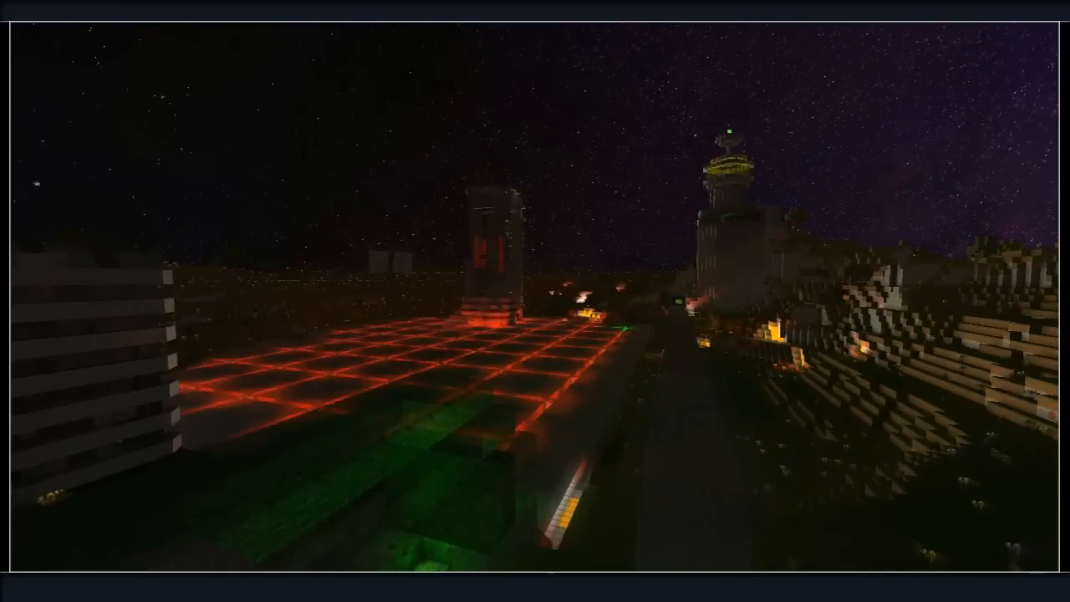
mouse_move(535, 301)
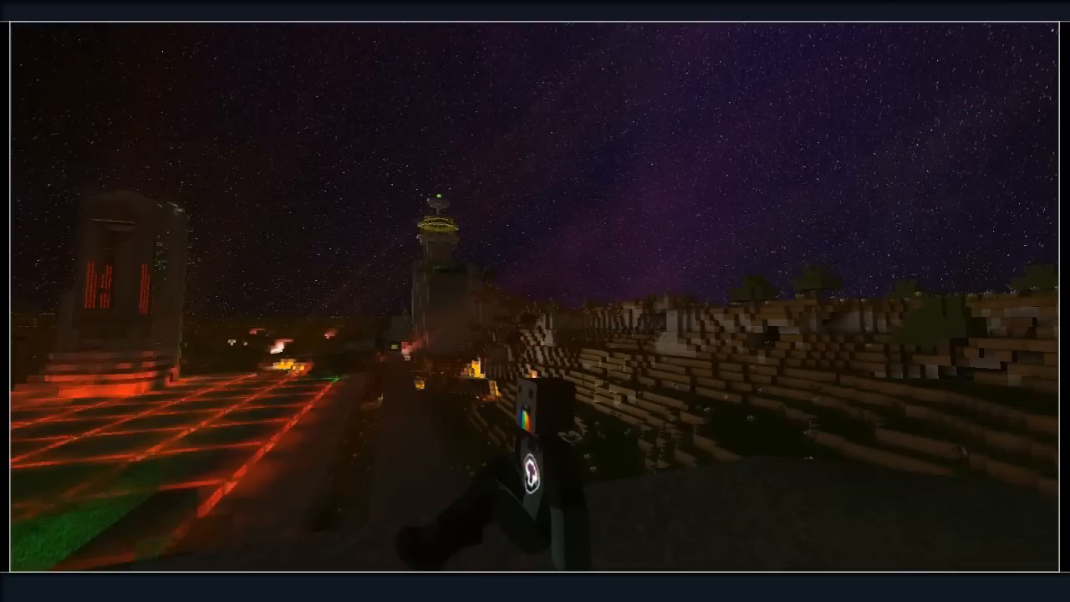
mouse_move(535, 301)
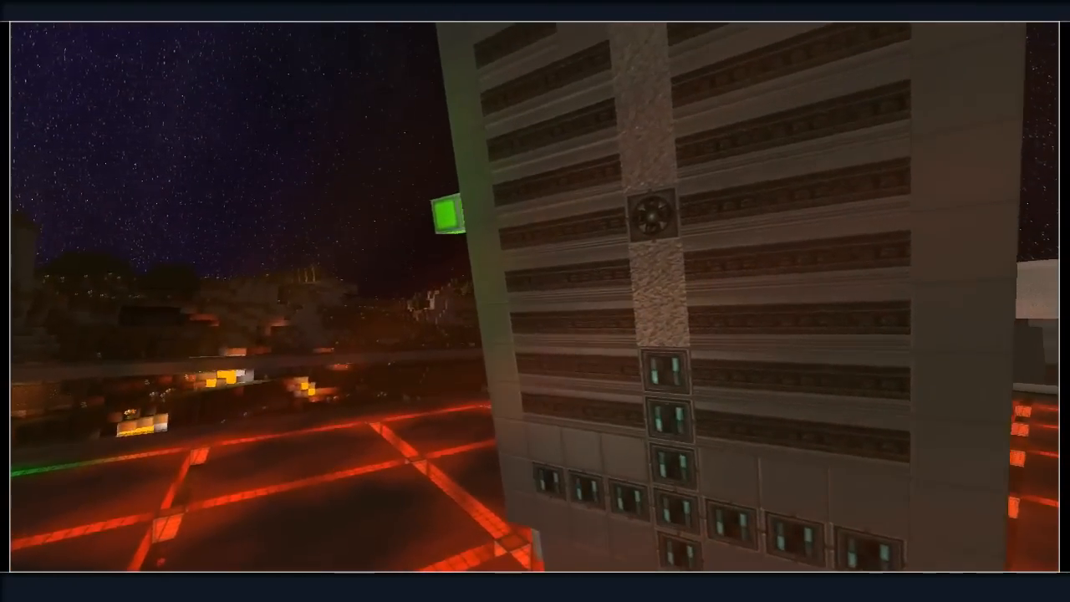
mouse_move(535, 301)
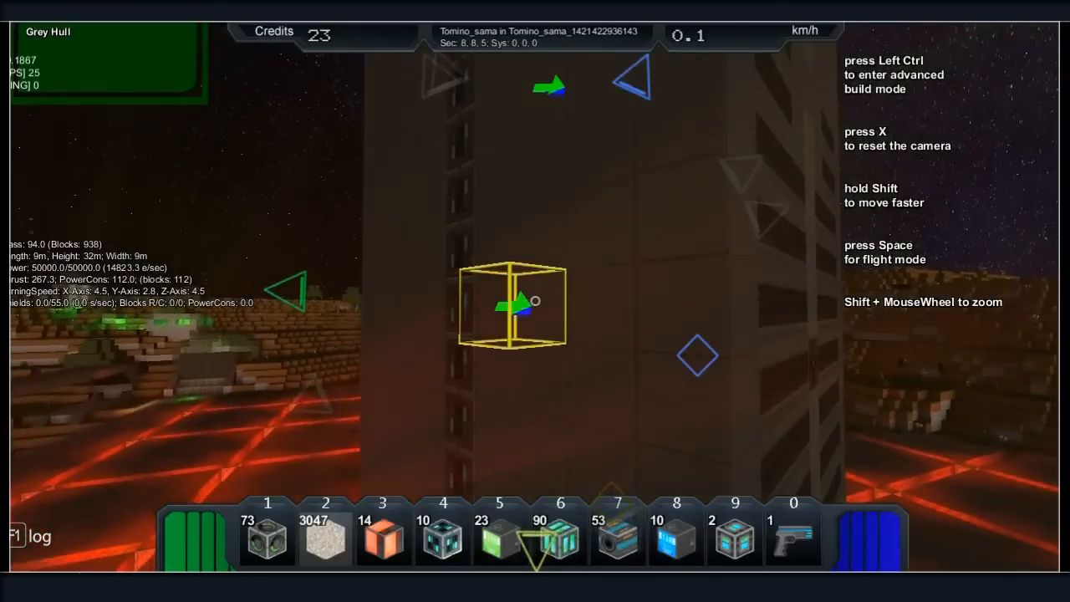
Switch the boarded rocket ship from build mode into flight mode.
key("space")
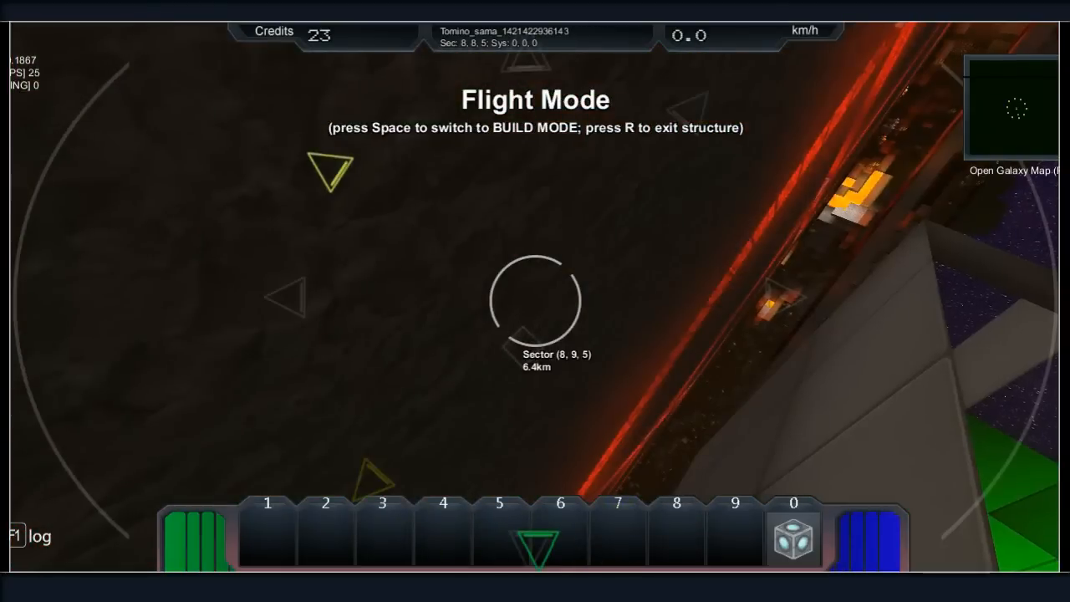